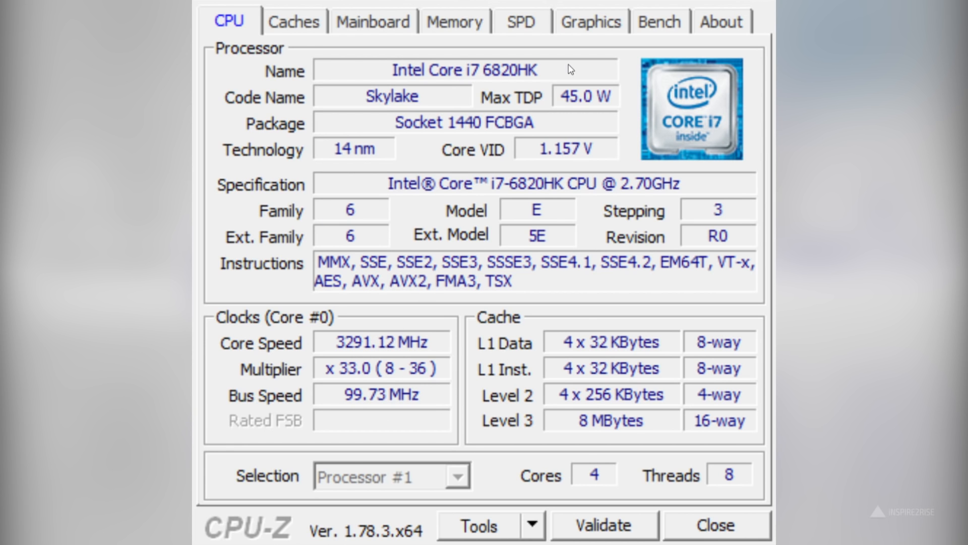
Browse CPU-Z's Caches, Mainboard, Memory, SPD and Graphics tabs for the laptop's hardware details
left_click(294, 21)
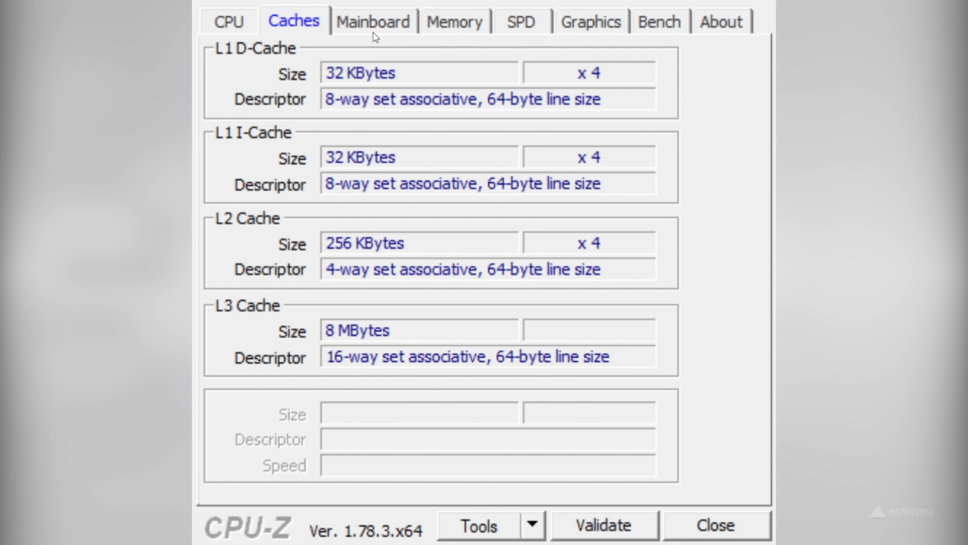
left_click(372, 21)
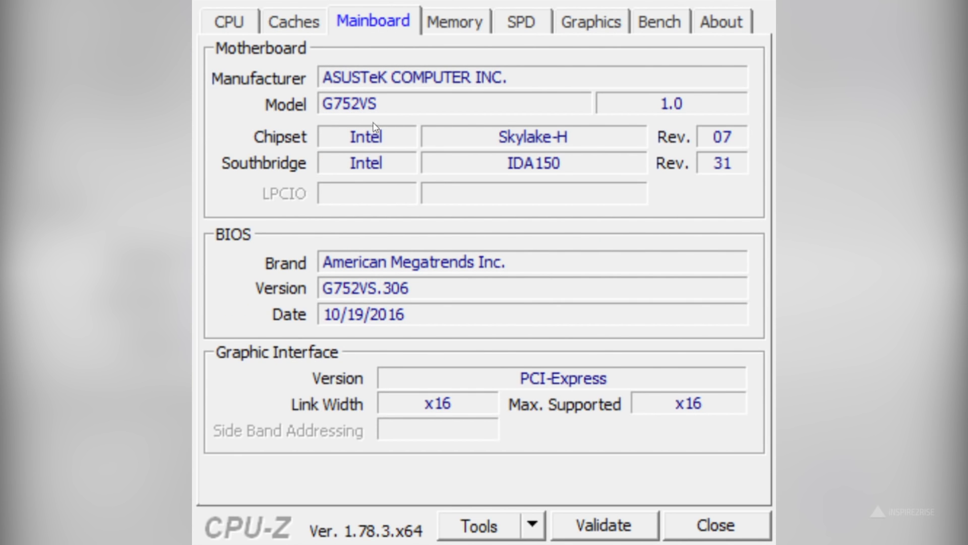
left_click(454, 22)
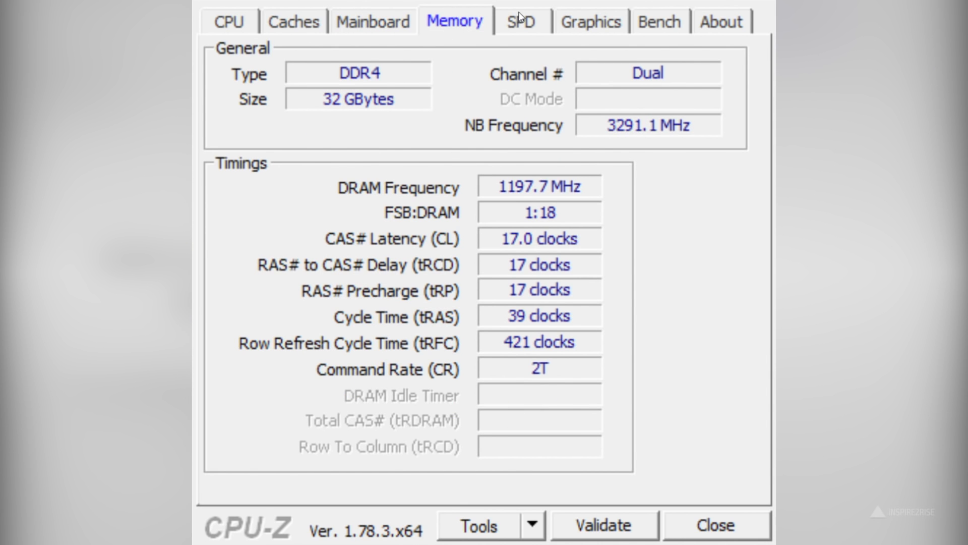
left_click(519, 22)
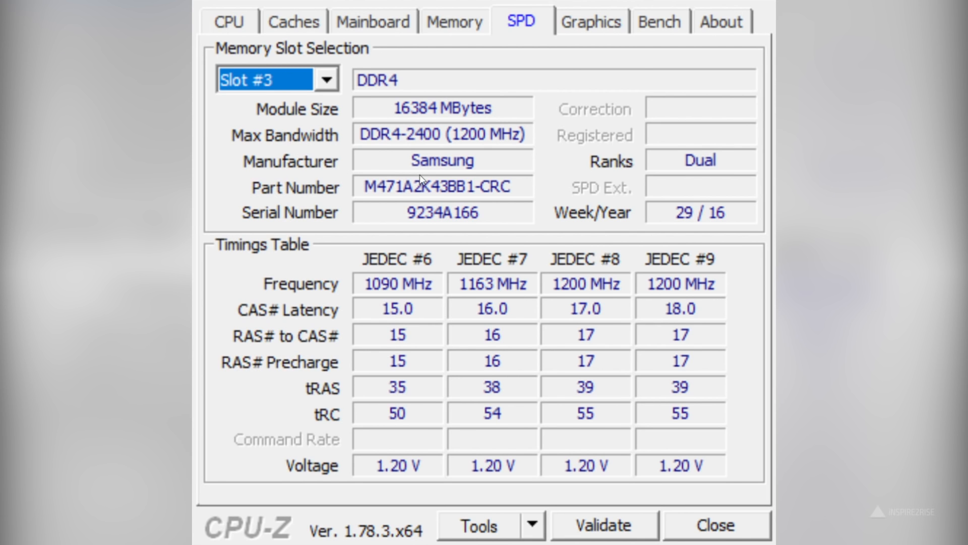
mouse_move(581, 24)
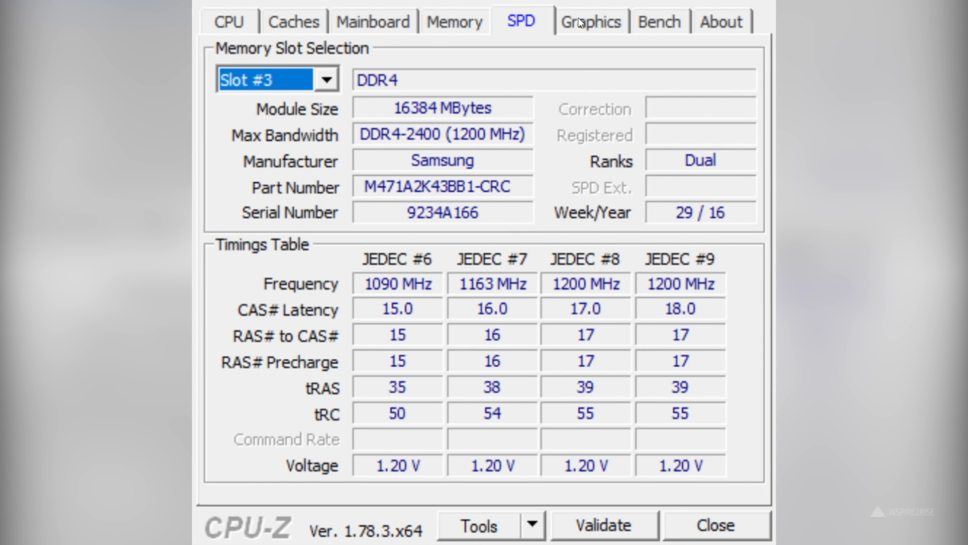
left_click(589, 21)
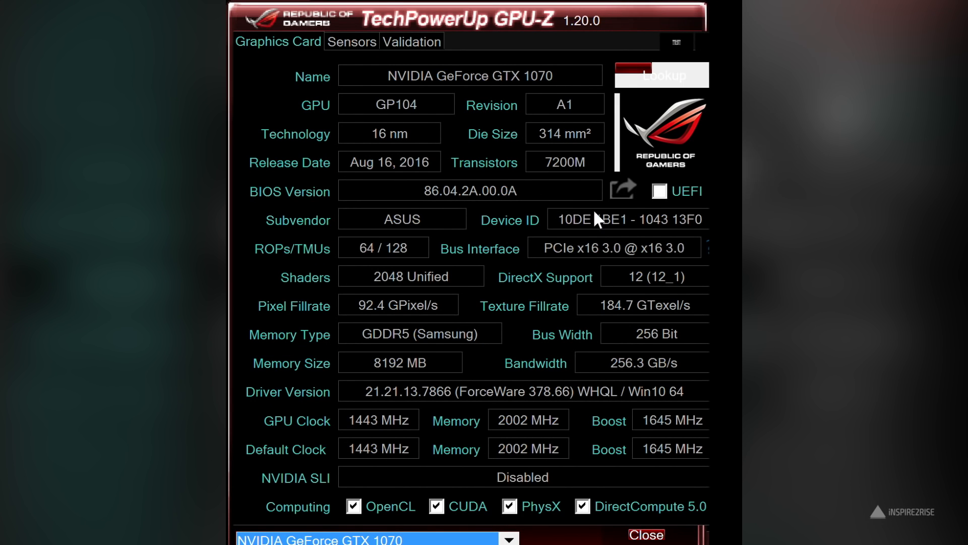
mouse_move(546, 256)
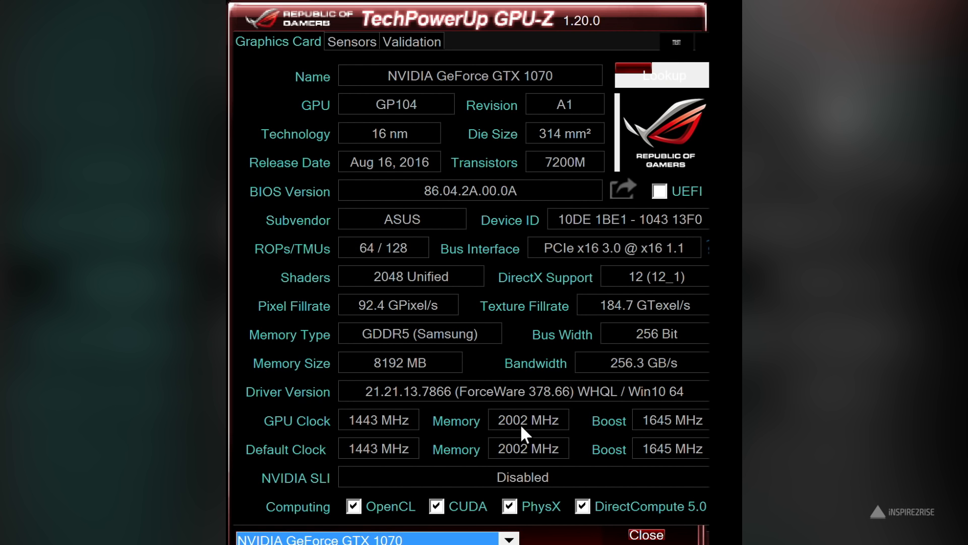
mouse_move(462, 519)
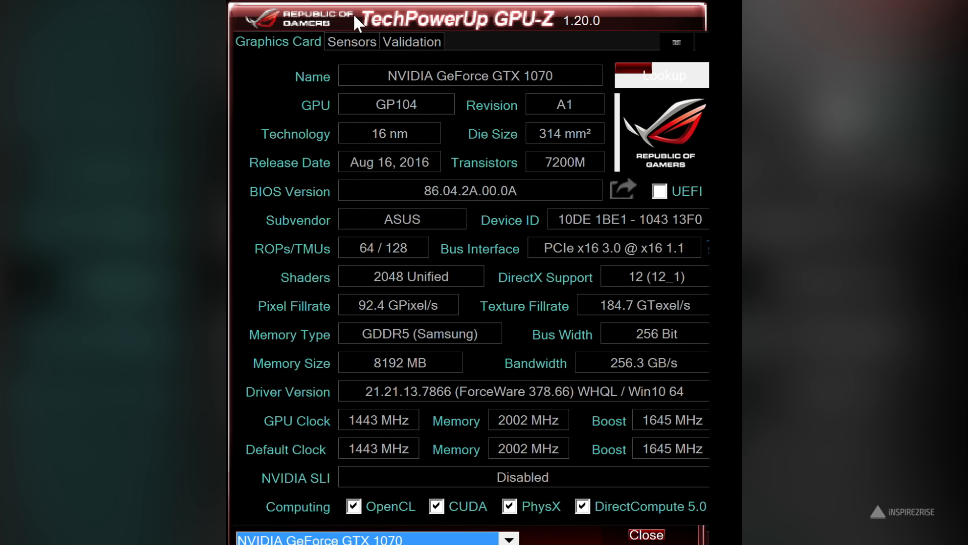
left_click(352, 41)
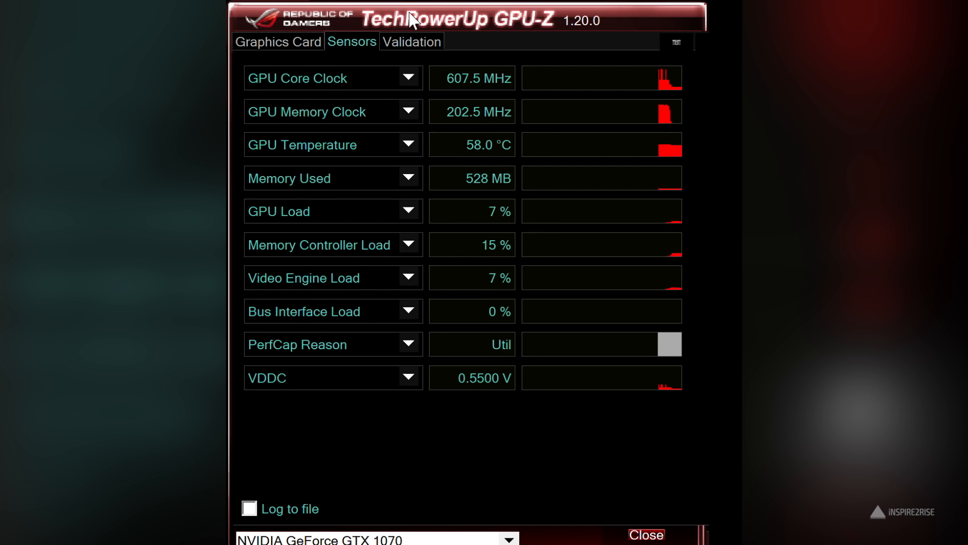
left_click(278, 41)
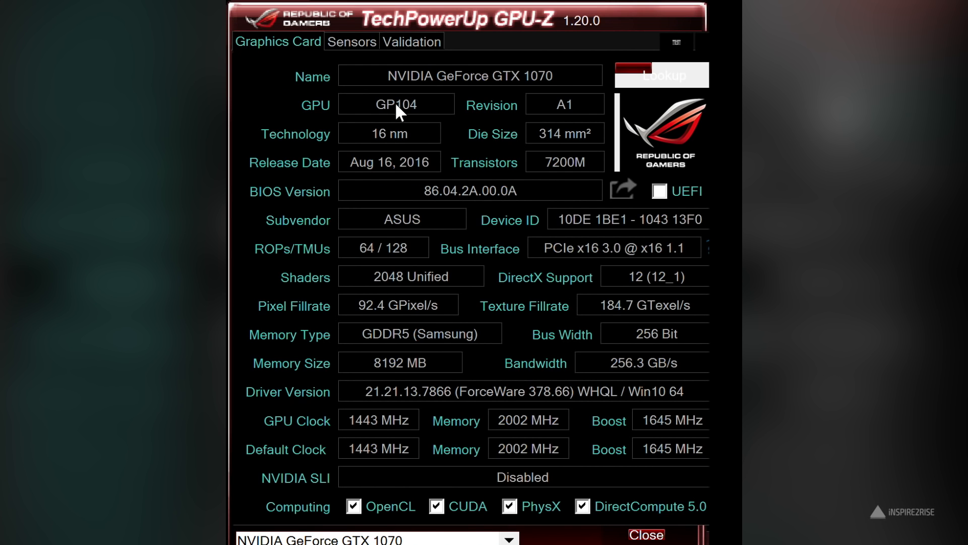
mouse_move(608, 32)
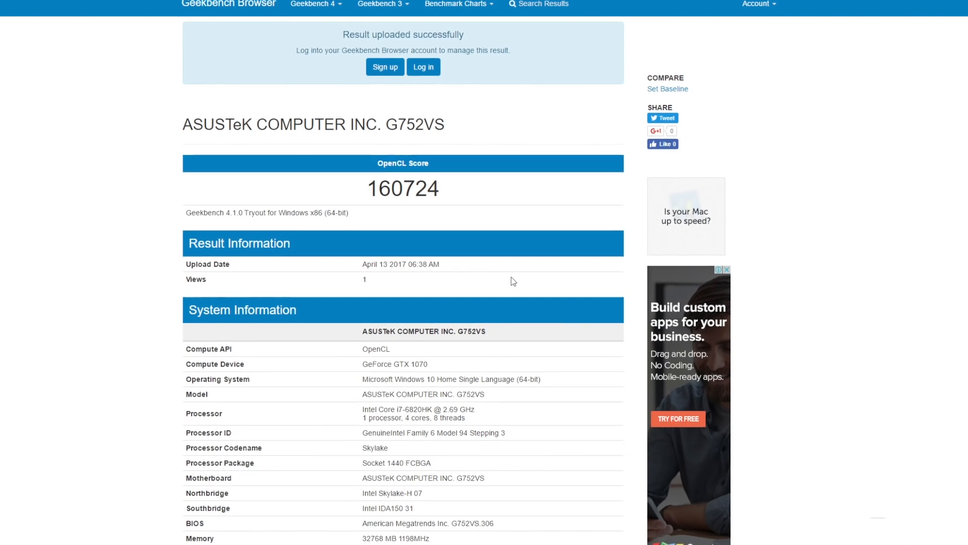
Scroll through the Geekbench OpenCL result page showing the 160724 score
scroll("down", 3)
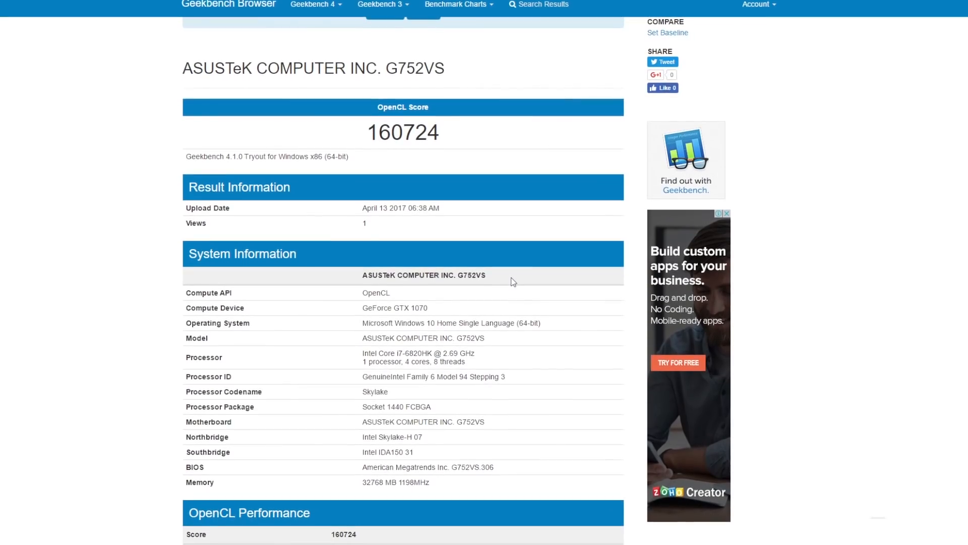
scroll("down", 3)
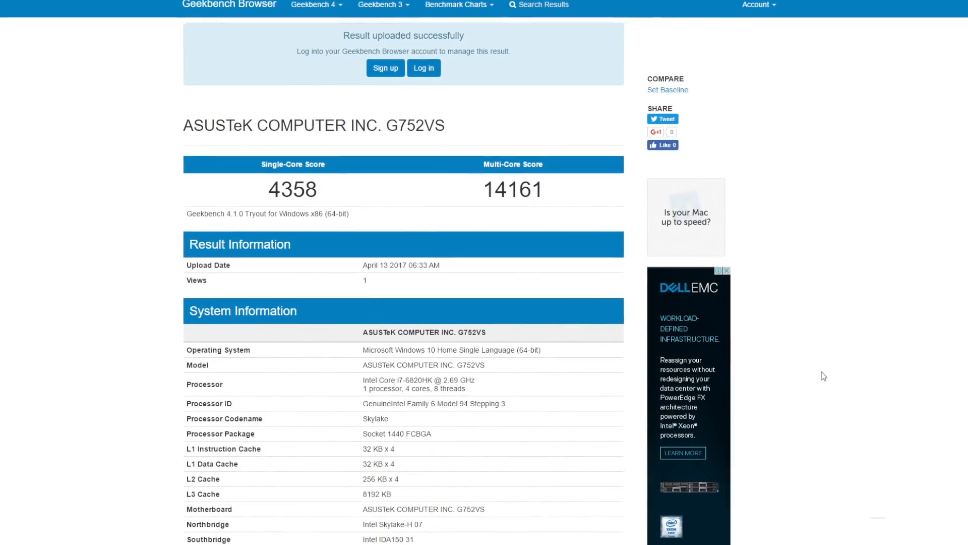
scroll("down", 3)
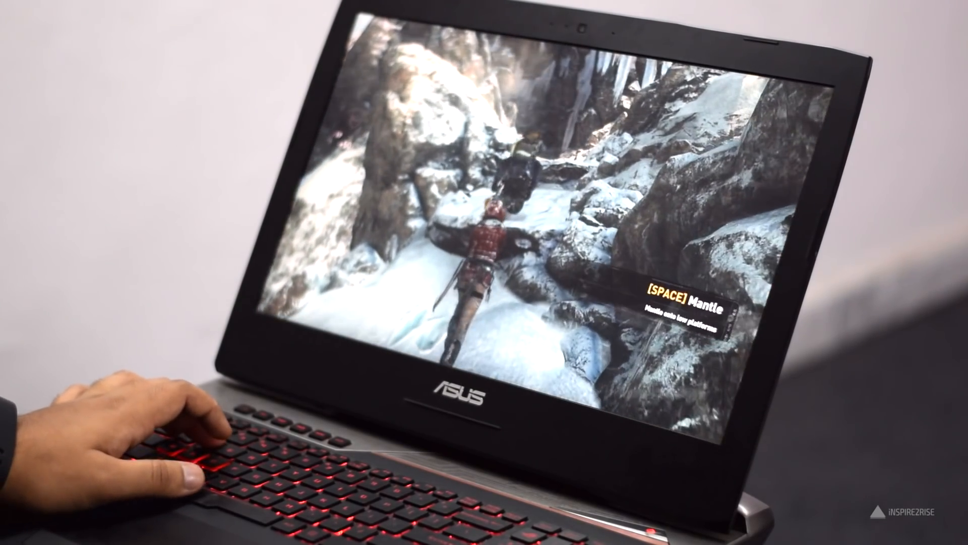
Climb onto the low rock ledge in Rise of the Tomb Raider
key("space")
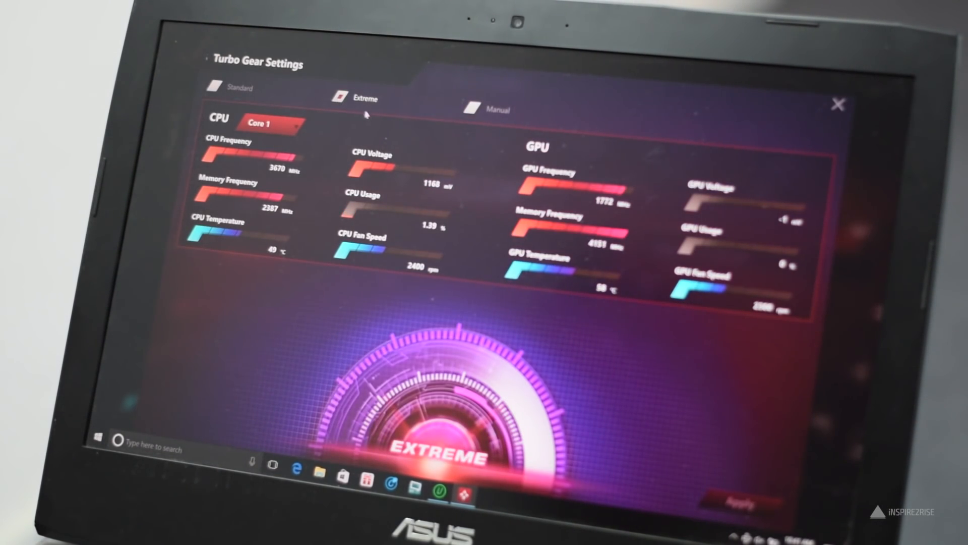
Switch Turbo Gear to Manual, showing 40X core and 35X cache ratios, then close it
left_click(474, 109)
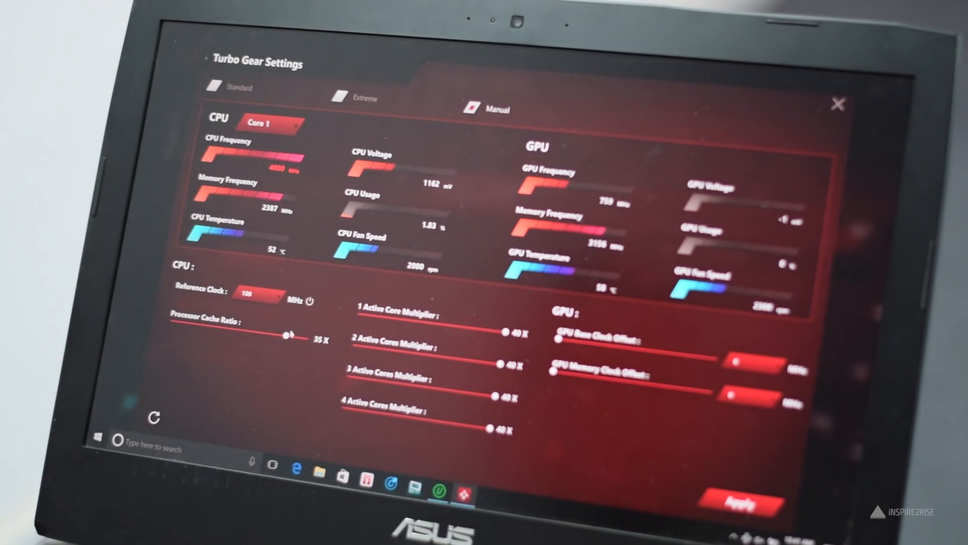
left_click(741, 498)
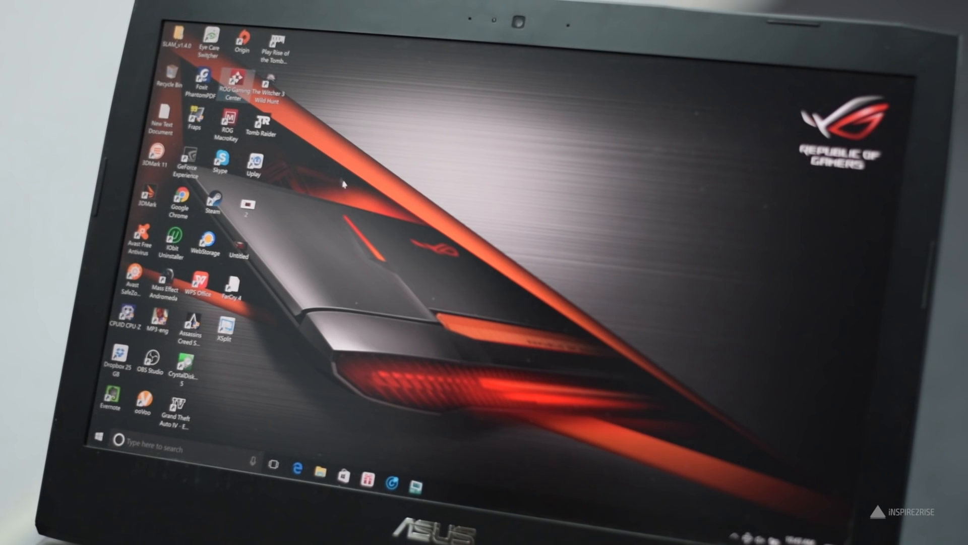
Relaunch ROG Gaming Center, view Turbo Gear settings, and return to the Extreme dashboard
double_click(233, 79)
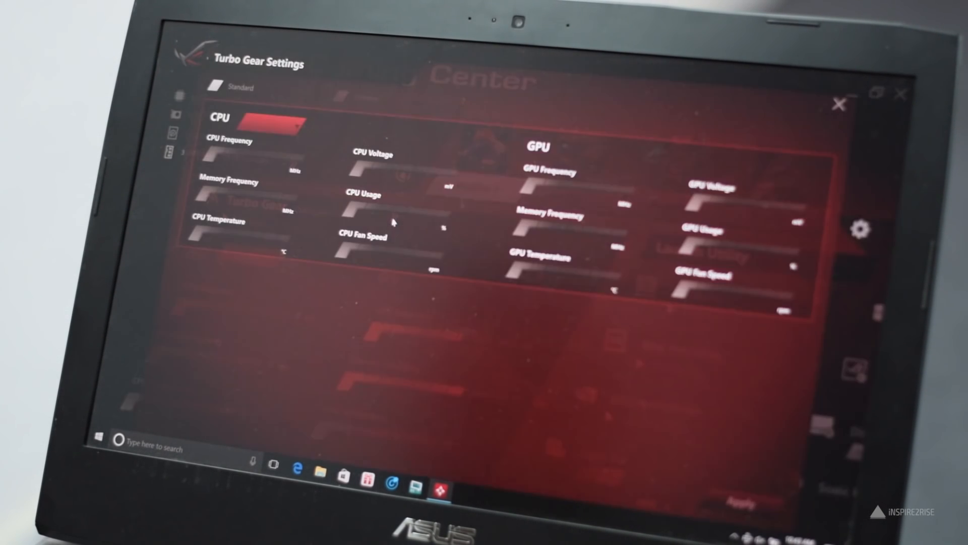
left_click(497, 109)
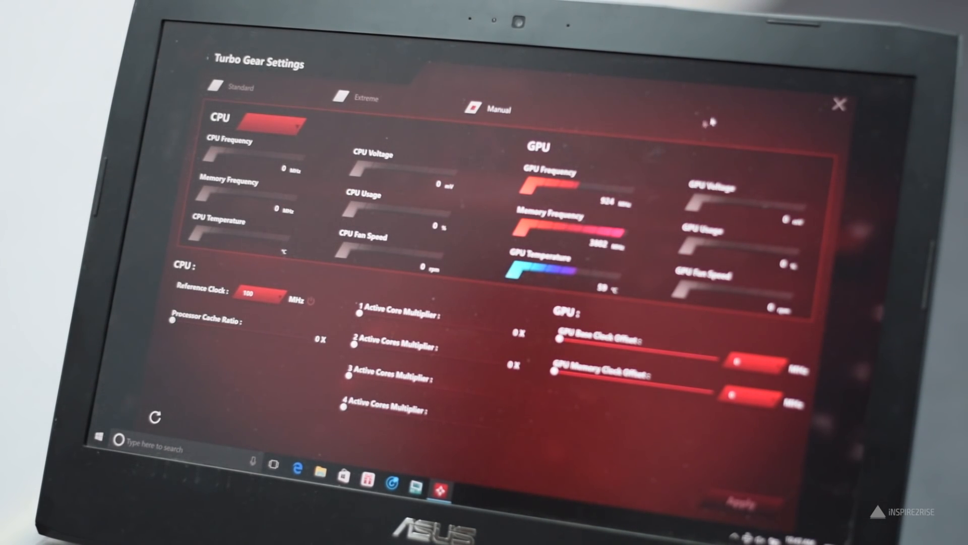
left_click(840, 104)
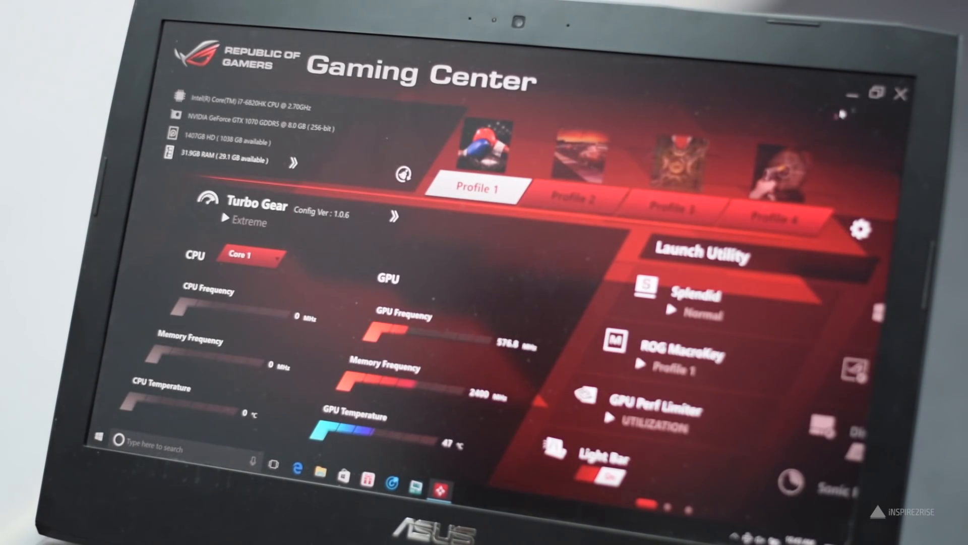